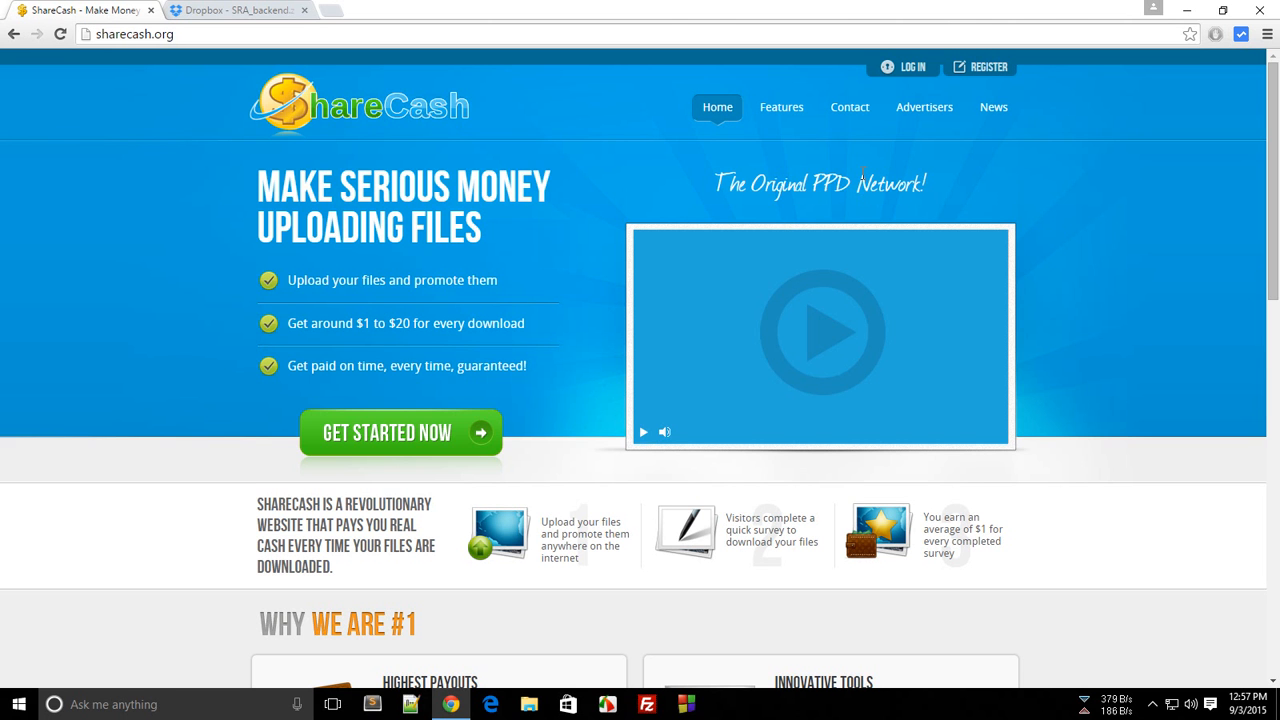
mouse_move(713, 145)
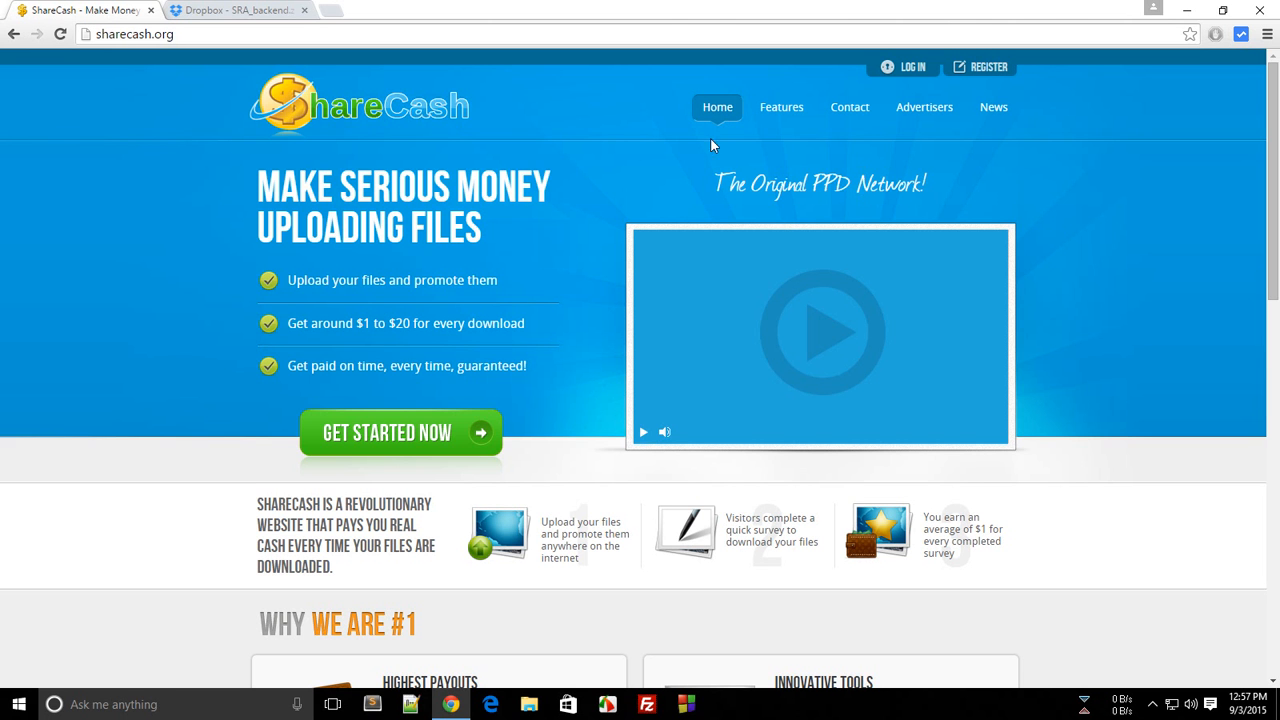
mouse_move(551, 258)
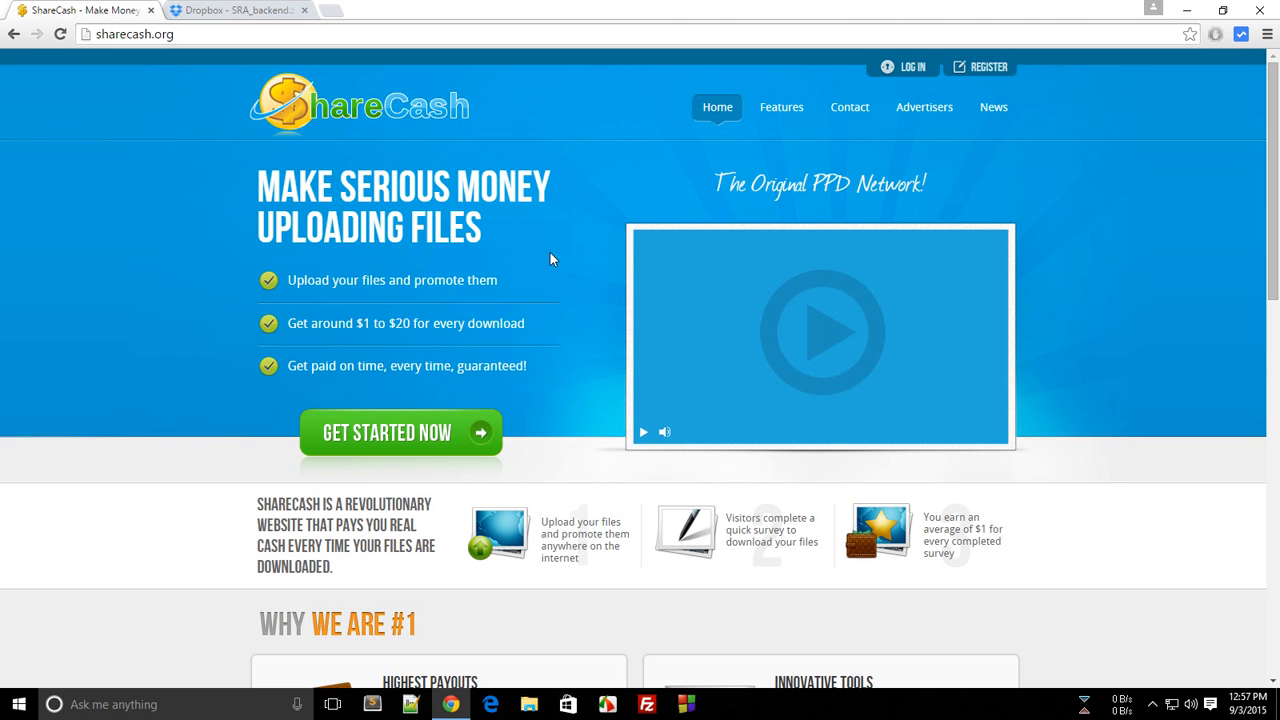
- Log in to the ShareCash members dashboard and open Files > Upload Files
double_click(507, 323)
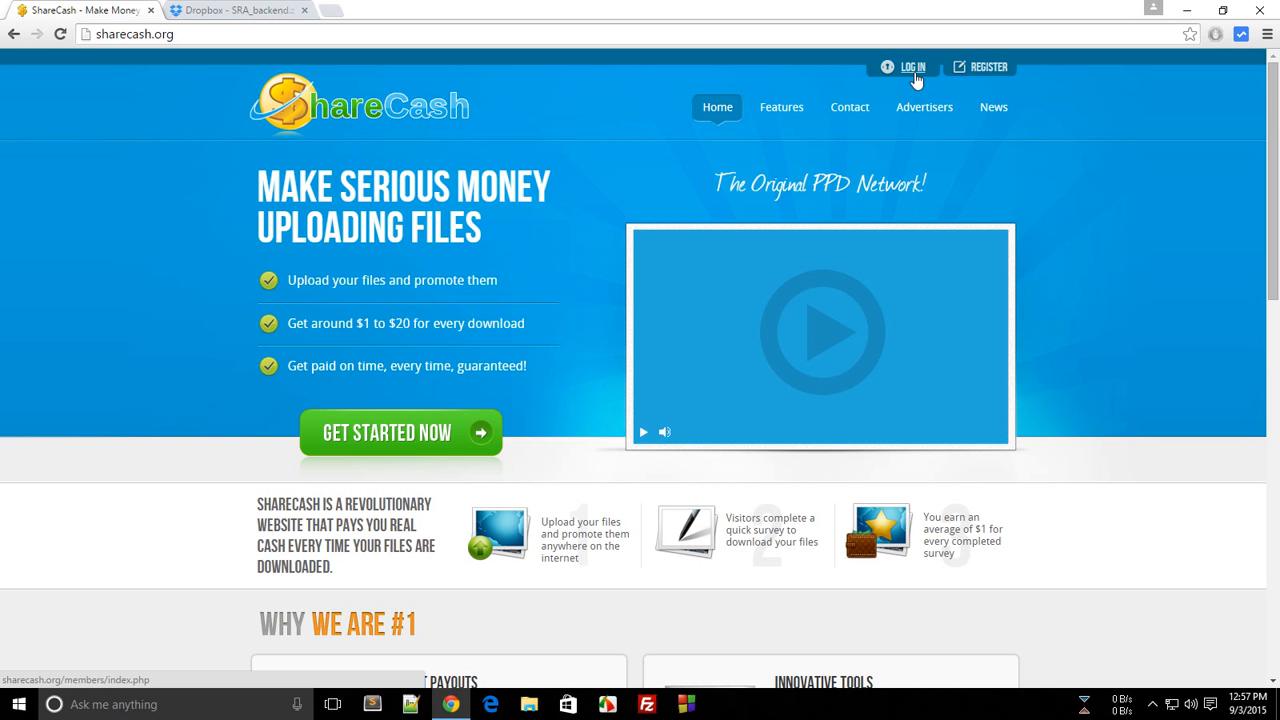
click(908, 67)
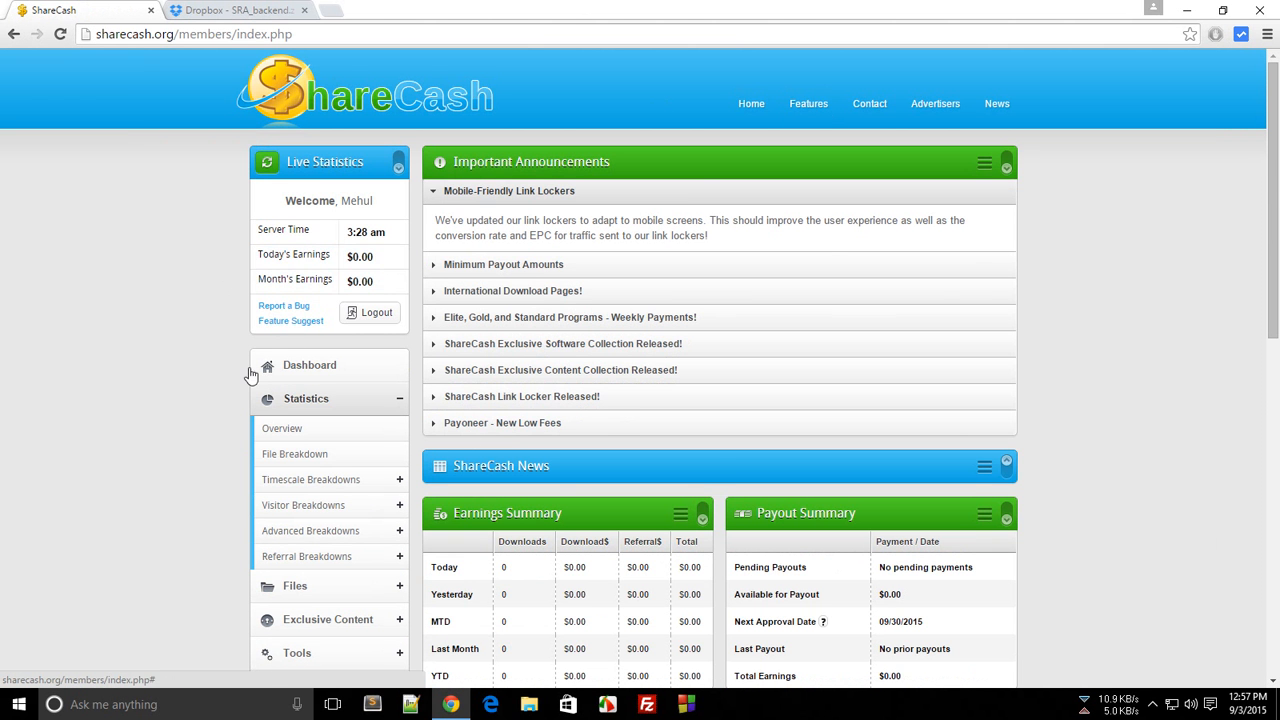
scroll(down, 3)
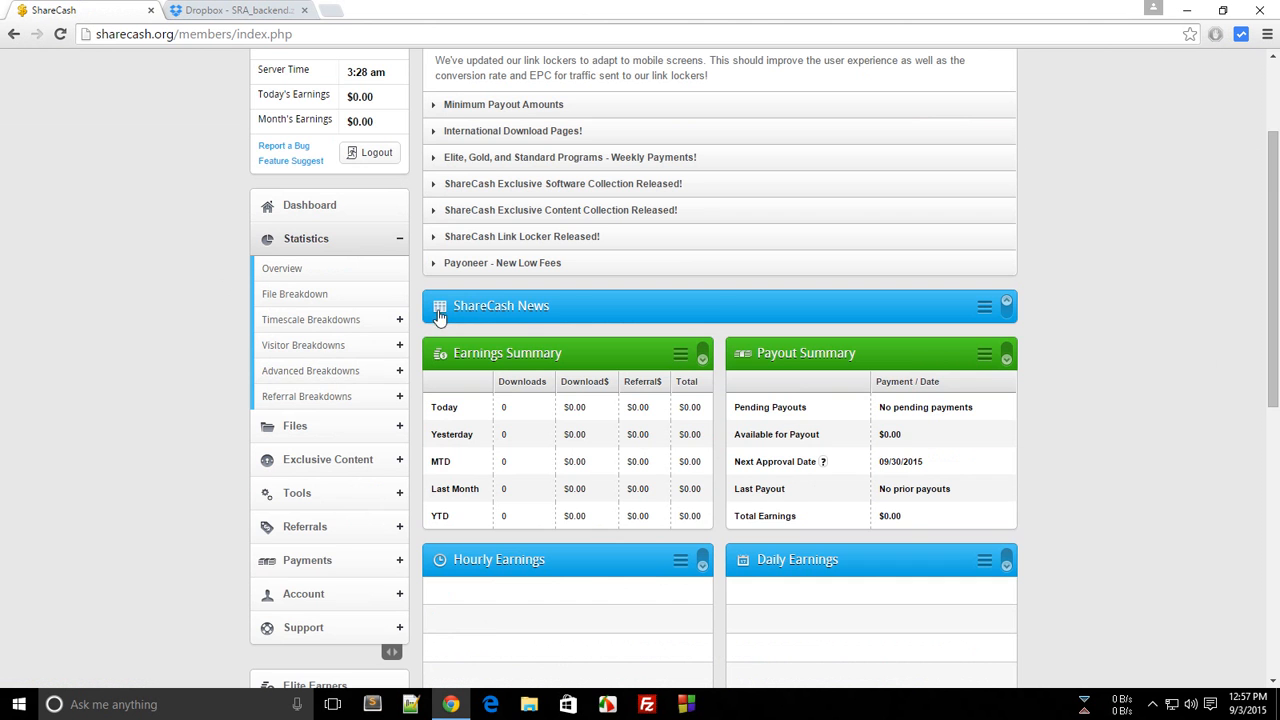
scroll(down, 3)
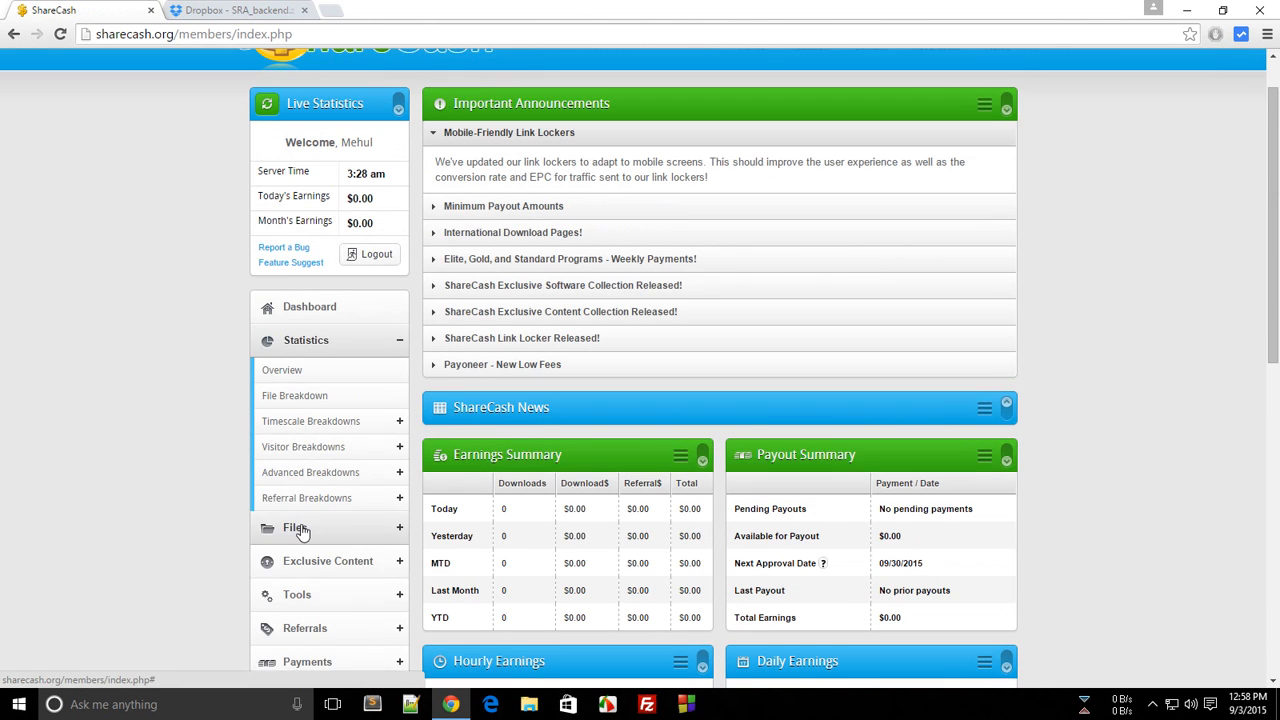
click(294, 527)
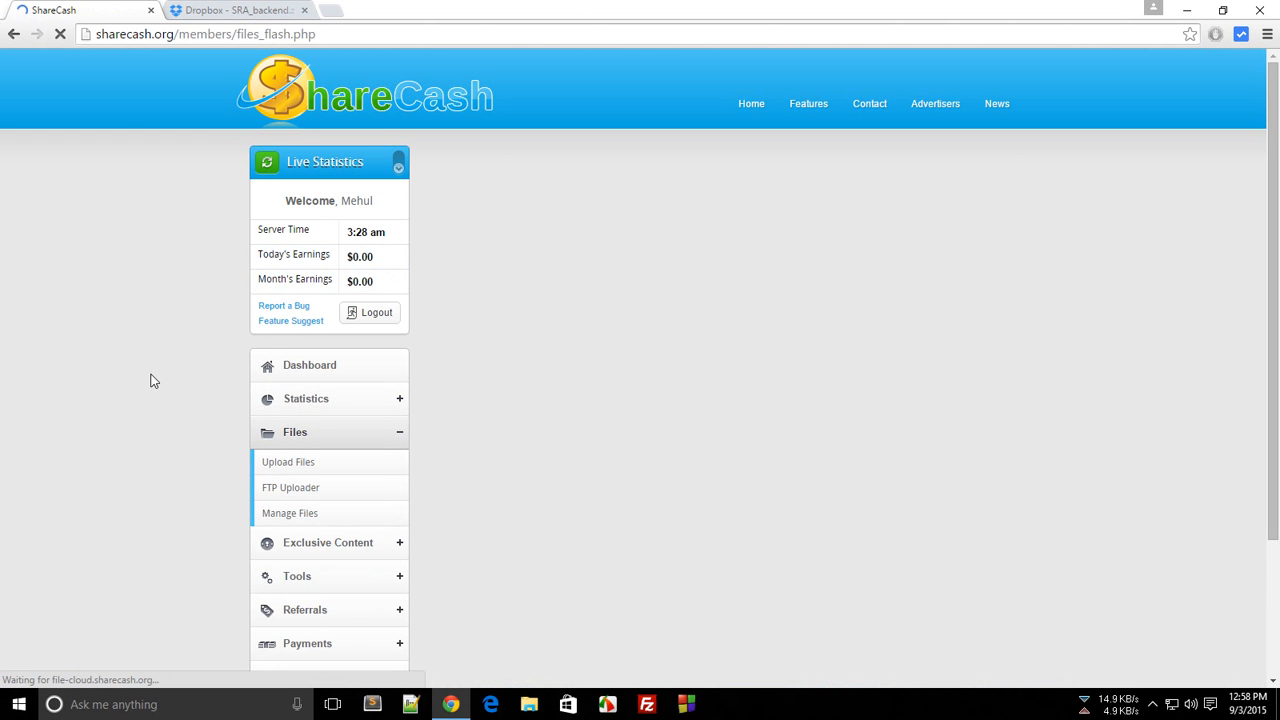
mouse_move(824, 223)
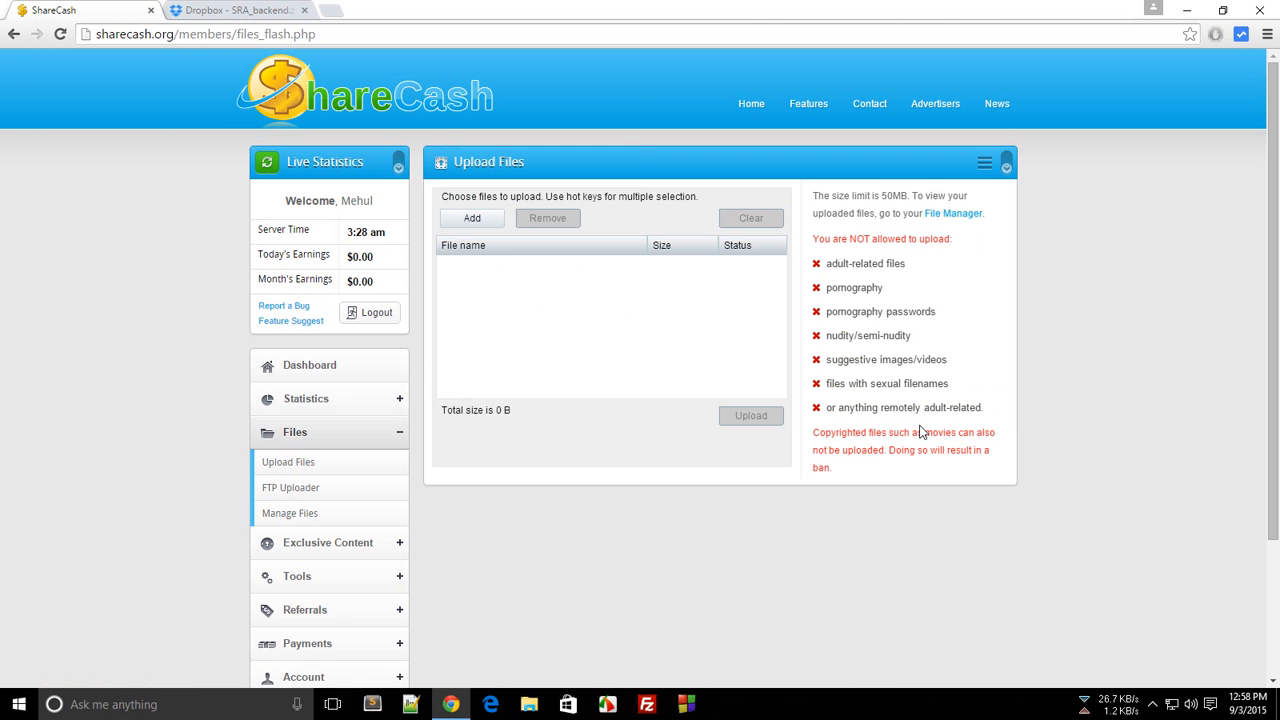
- Upload a.png from the desktop and open Manage Files to see it listed
click(471, 218)
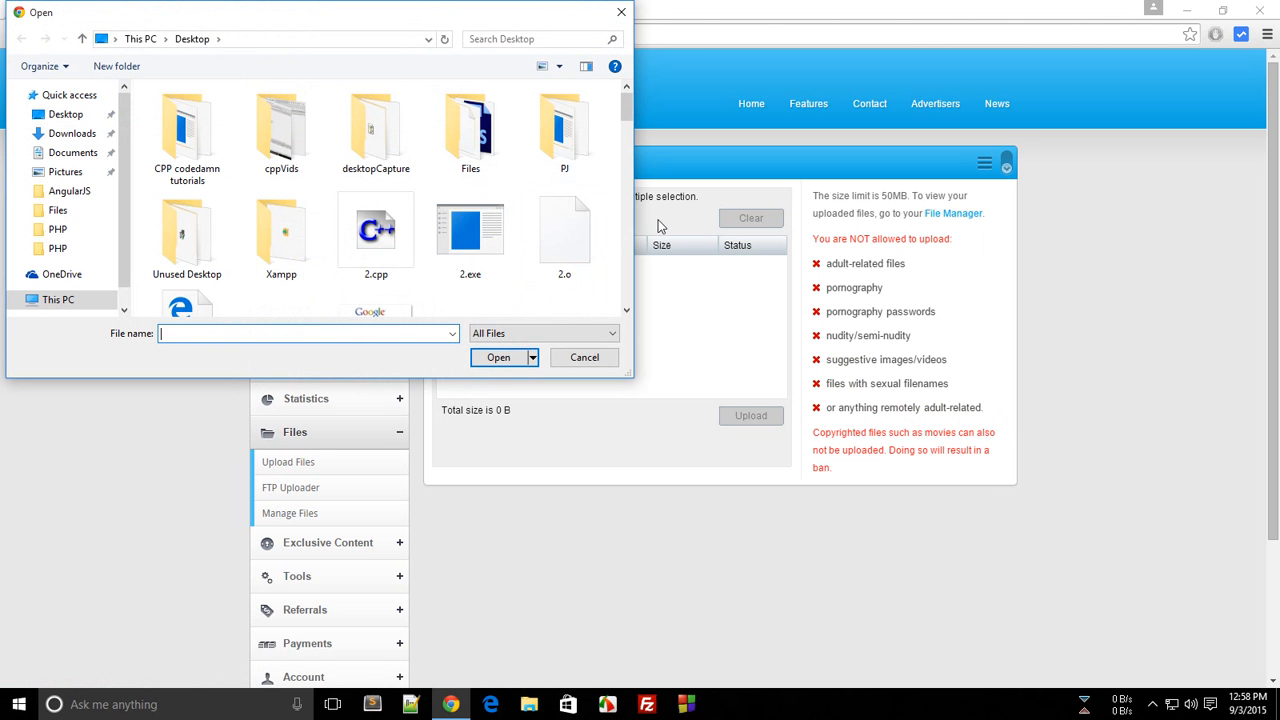
click(375, 235)
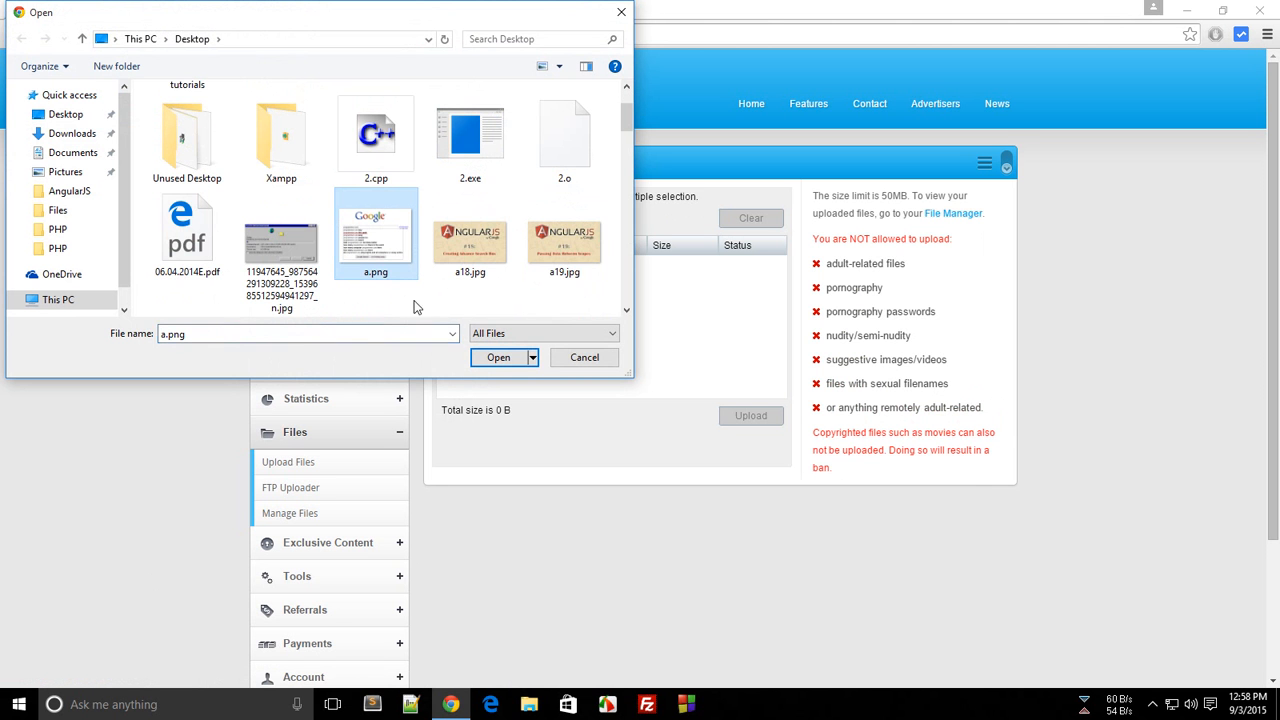
click(498, 357)
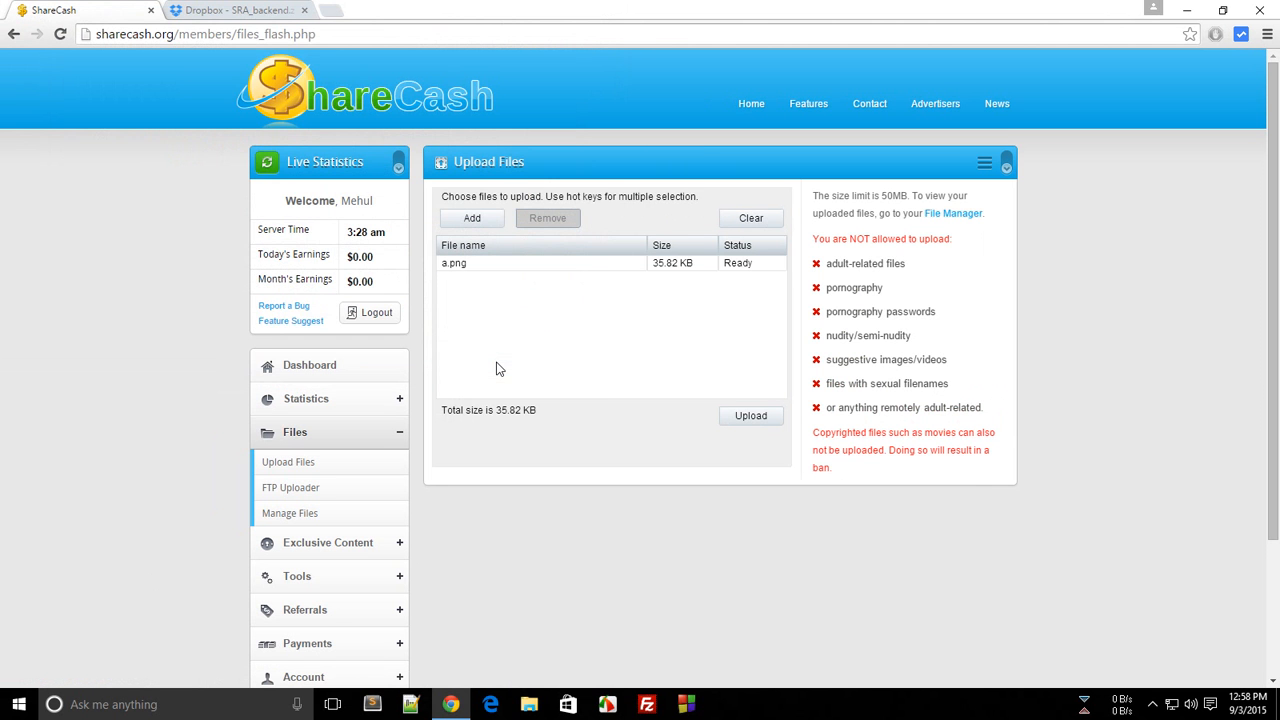
click(751, 416)
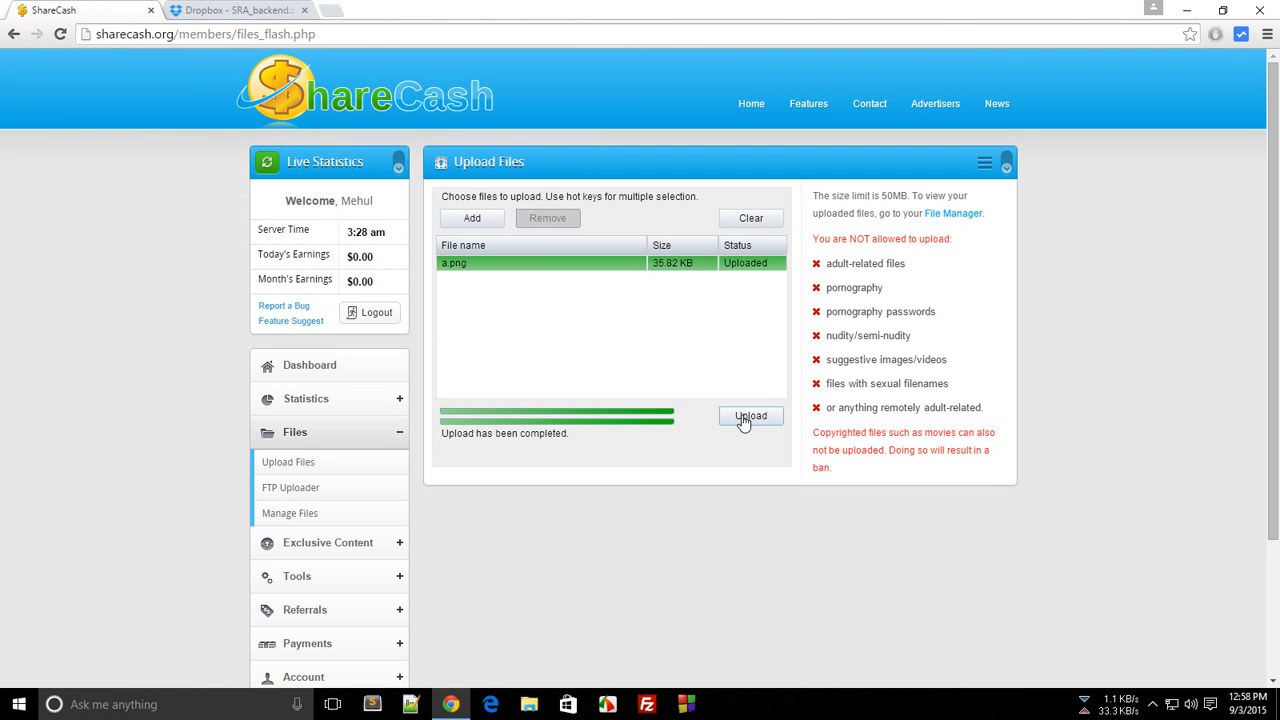
mouse_move(590, 273)
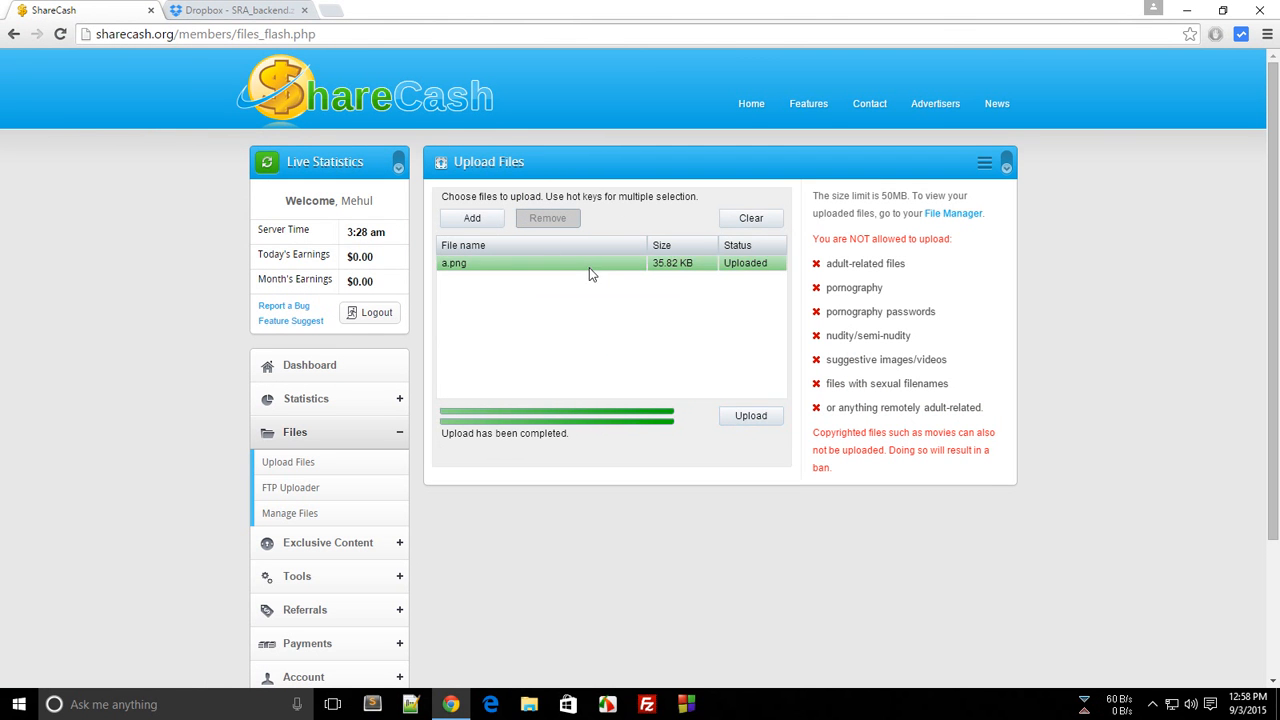
click(540, 262)
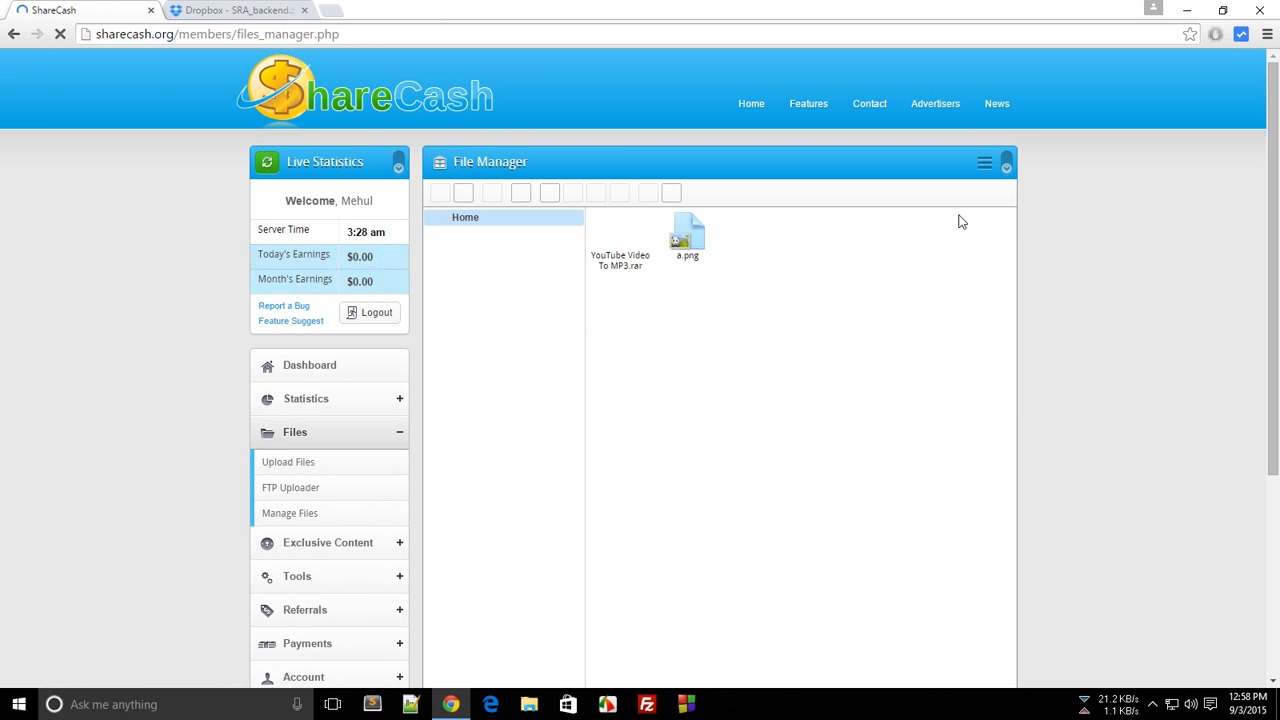
- Show a.png's Get info details and open its fileme.us share link in a new tab
right_click(687, 237)
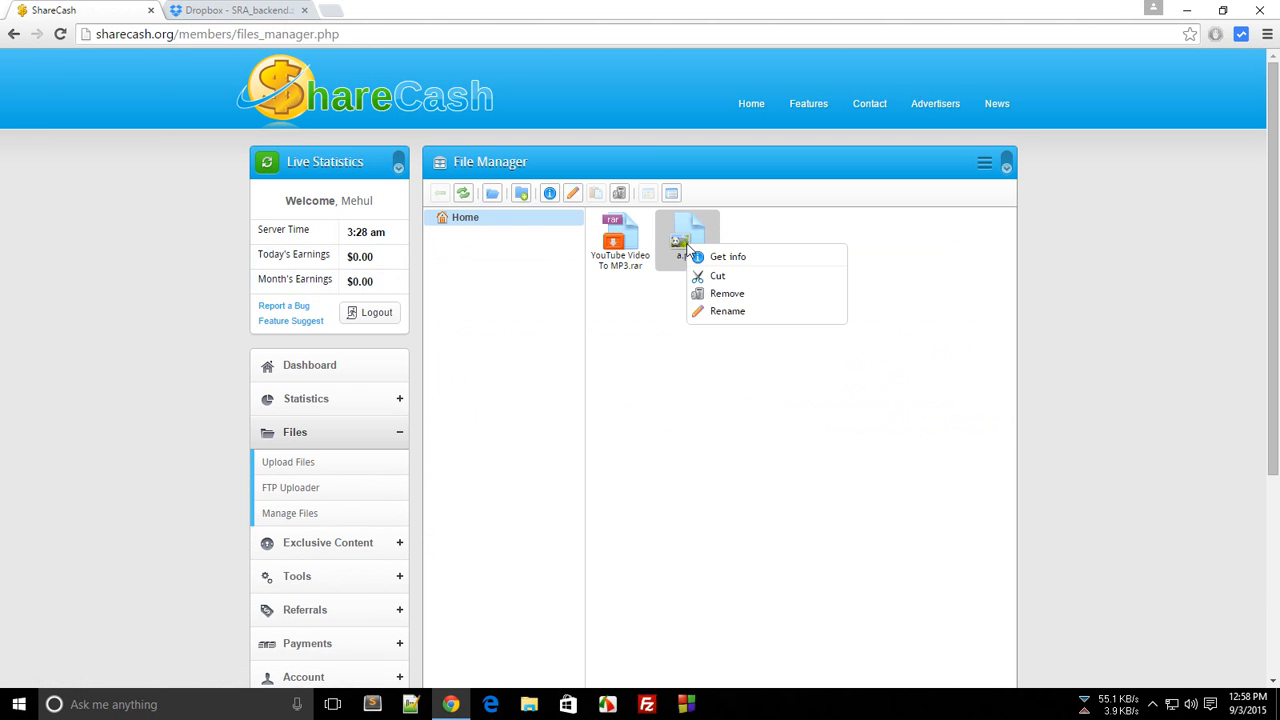
mouse_move(728, 256)
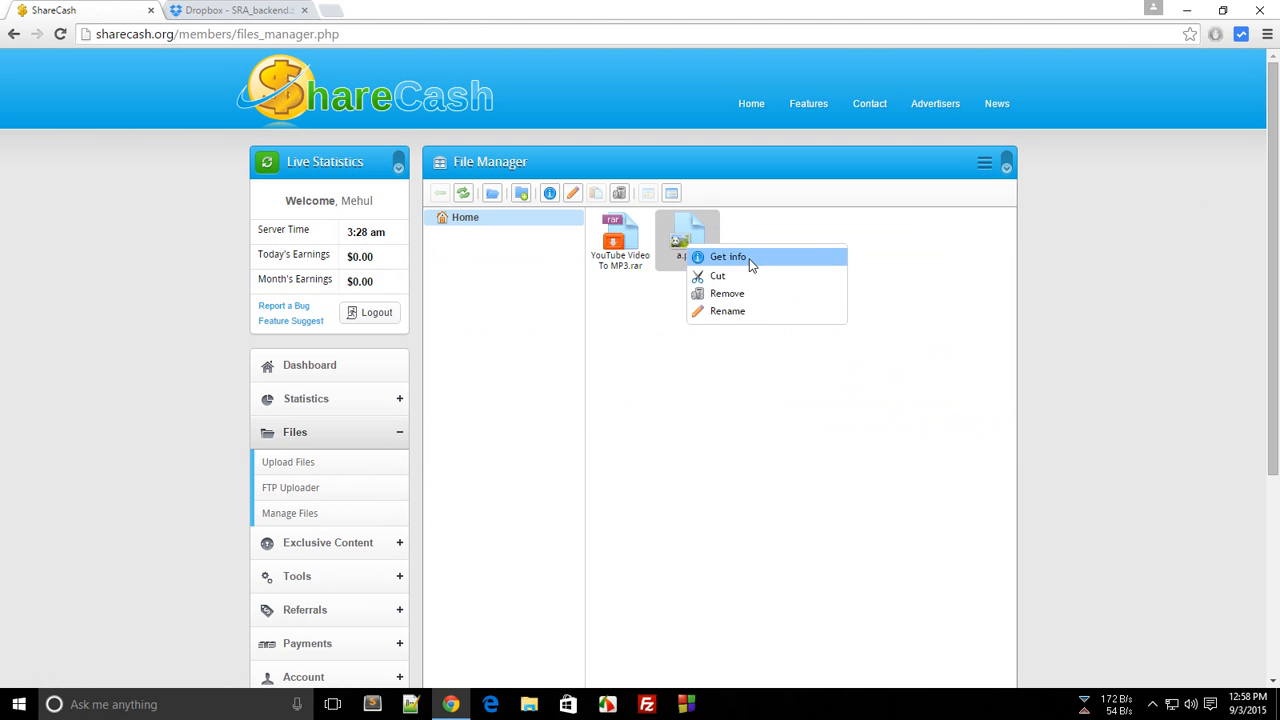
click(728, 257)
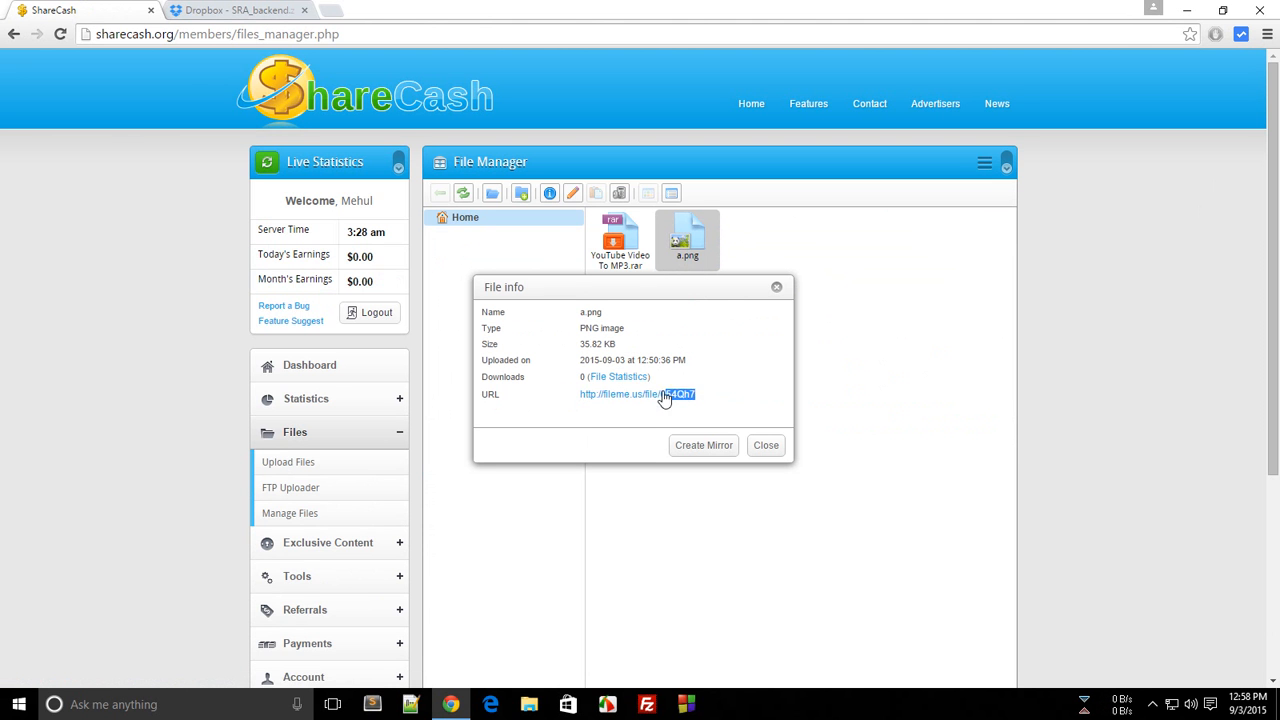
click(637, 394)
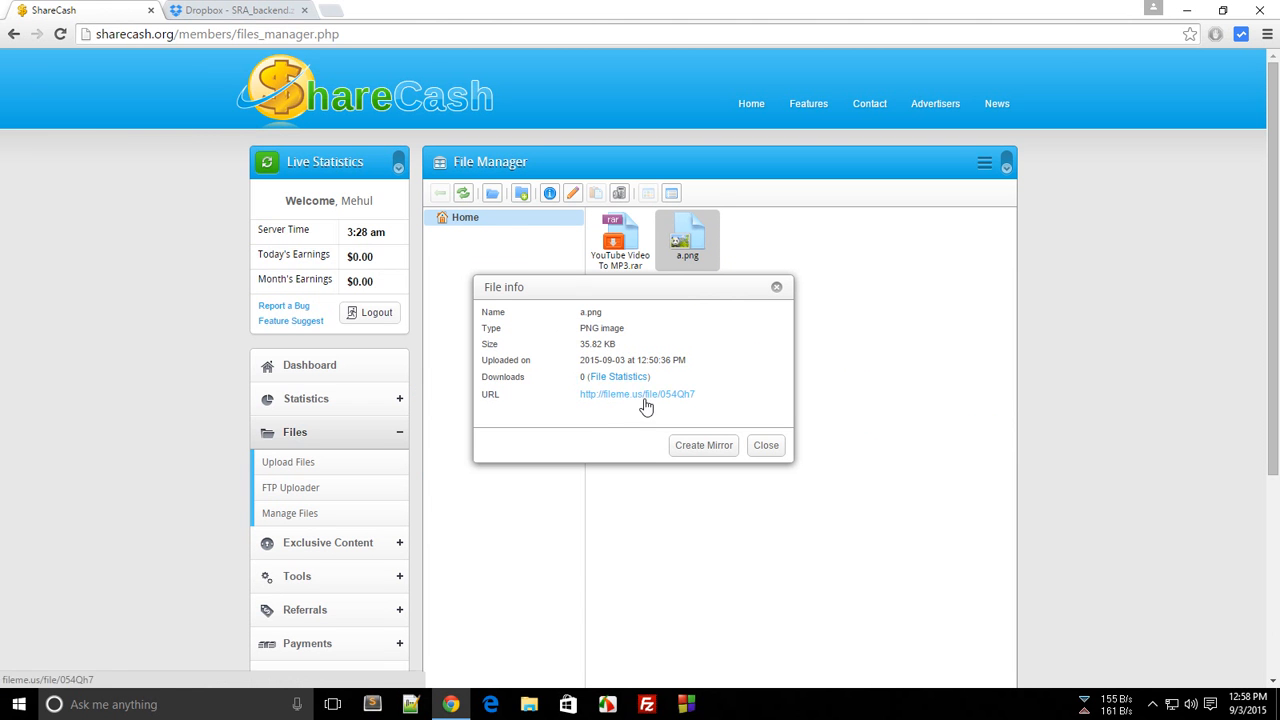
click(636, 393)
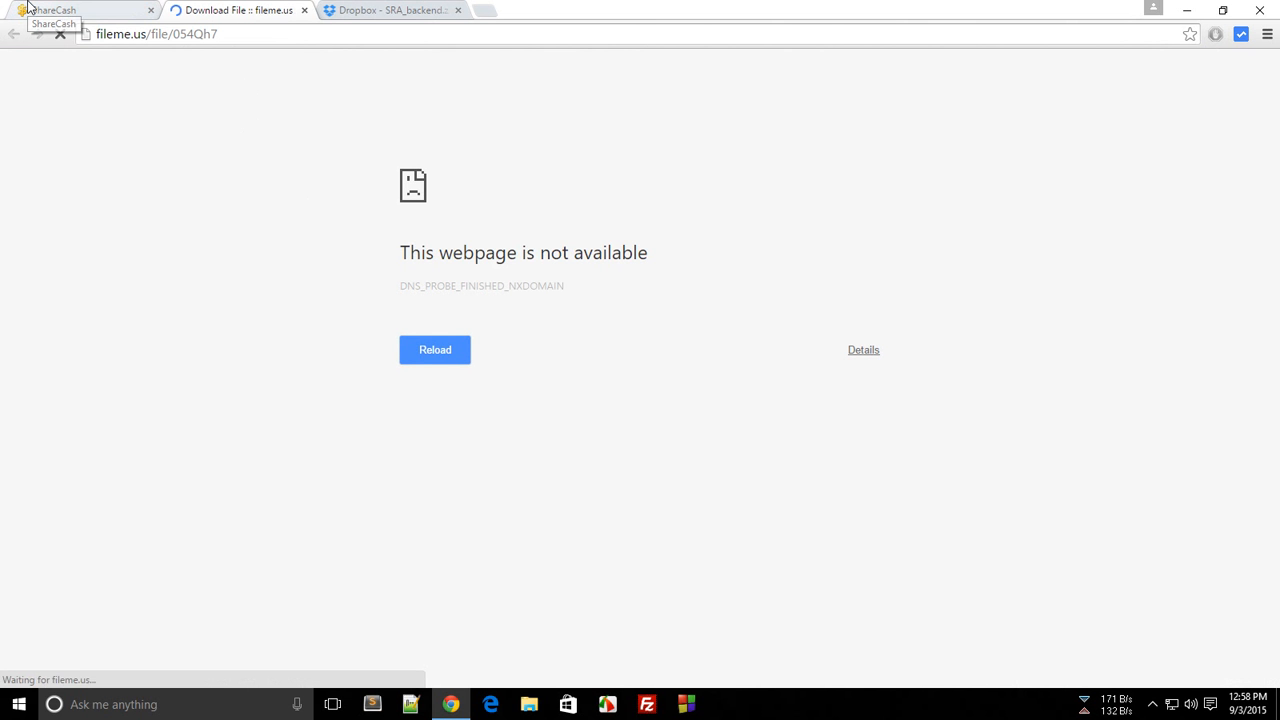
- View the loaded fileme.us download page for a.png, then close it
click(75, 10)
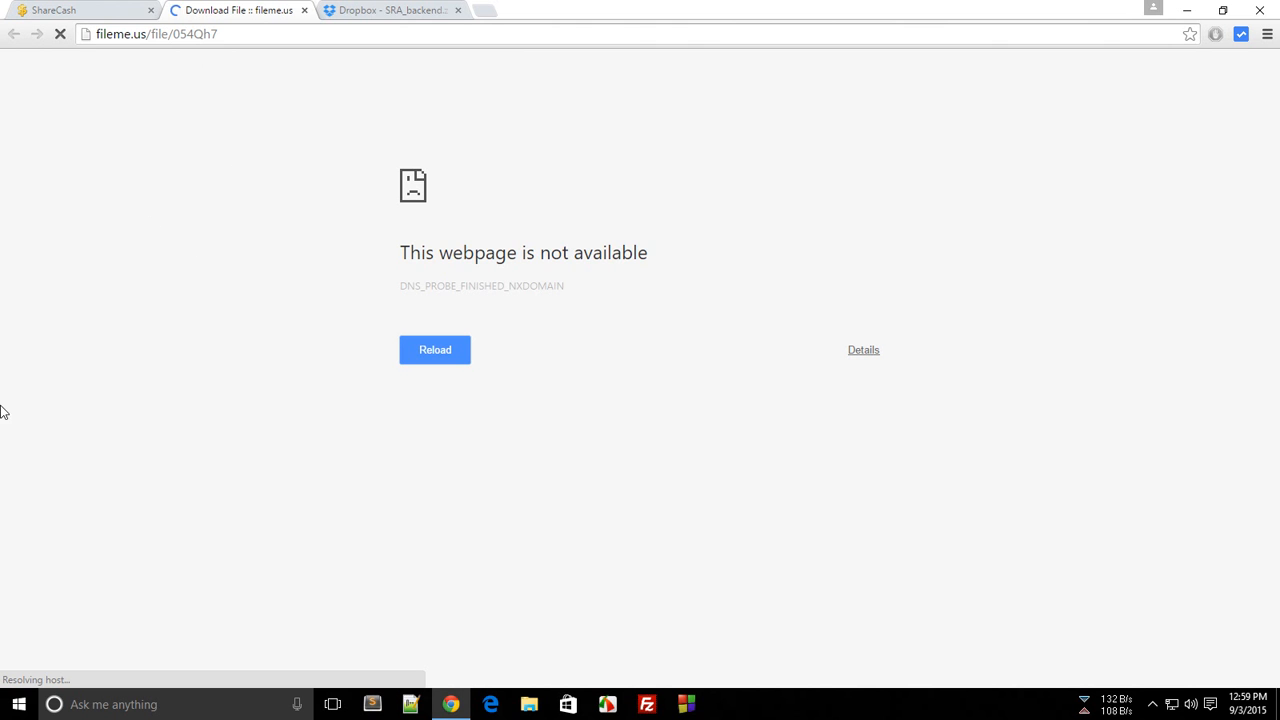
mouse_move(744, 278)
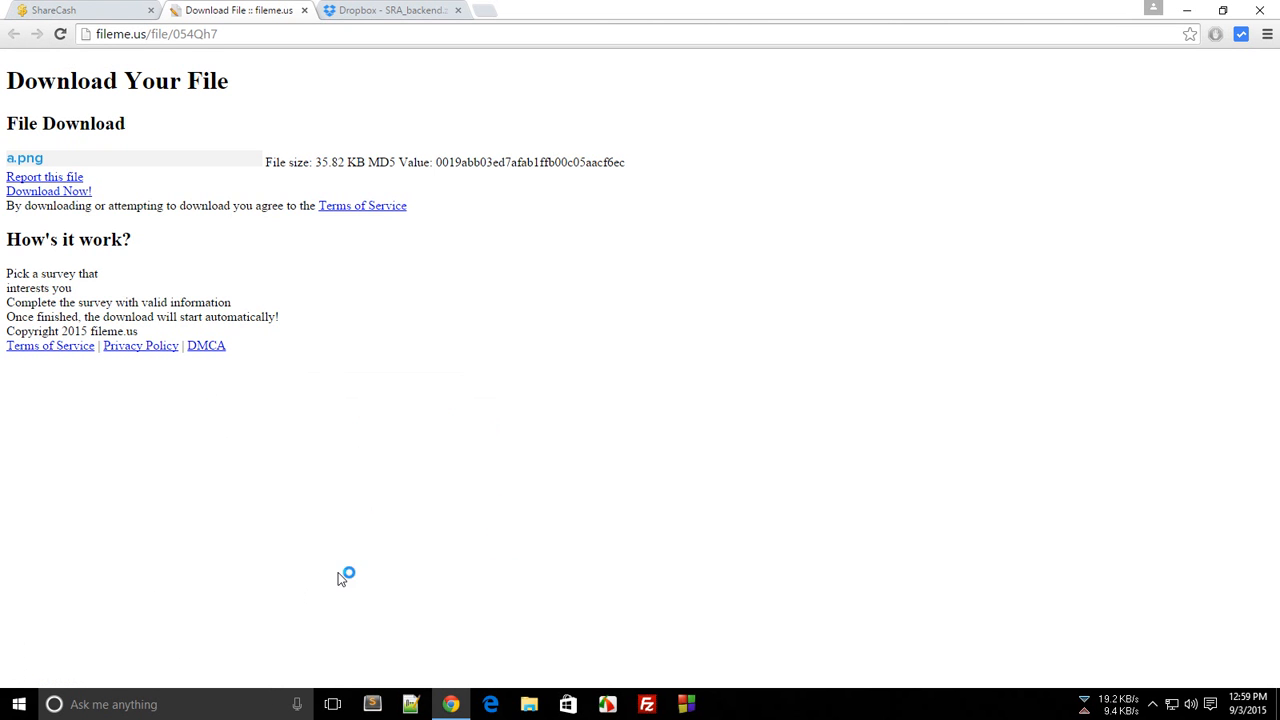
key(F12)
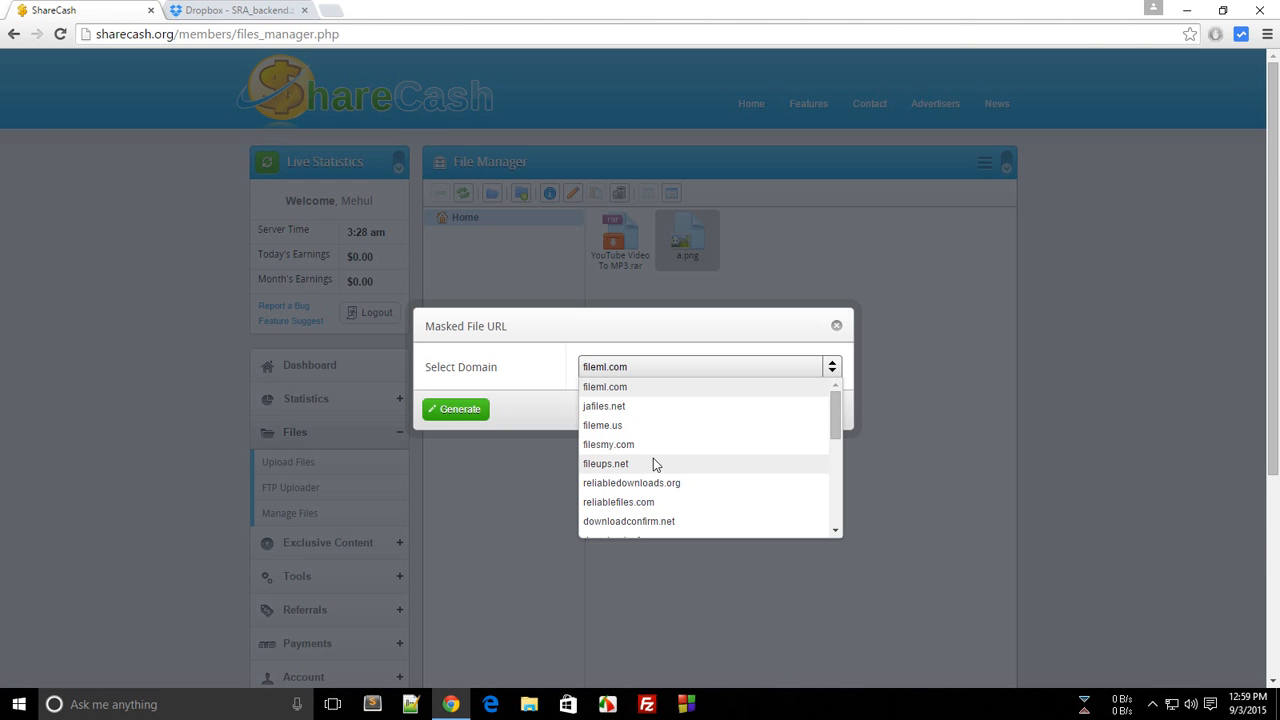
- Choose downloadsafe.org in the domain dropdown and generate a.png's masked link
scroll(down, 3)
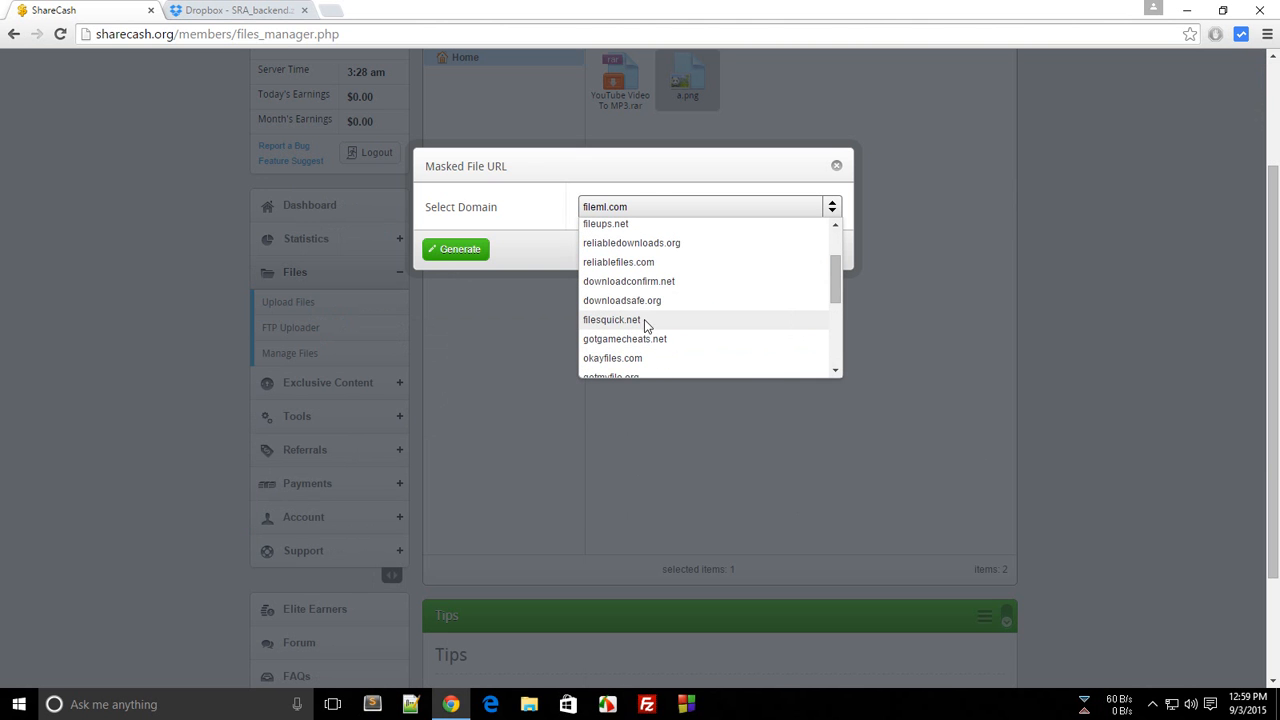
click(622, 300)
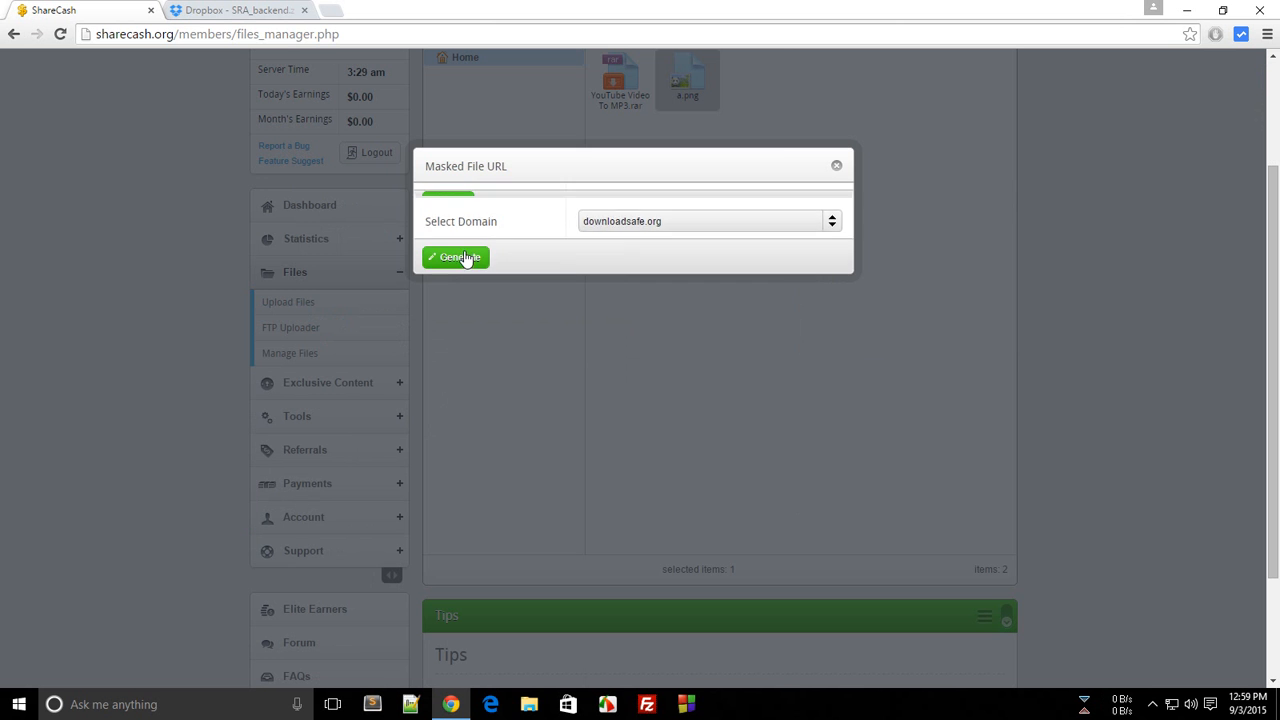
click(456, 257)
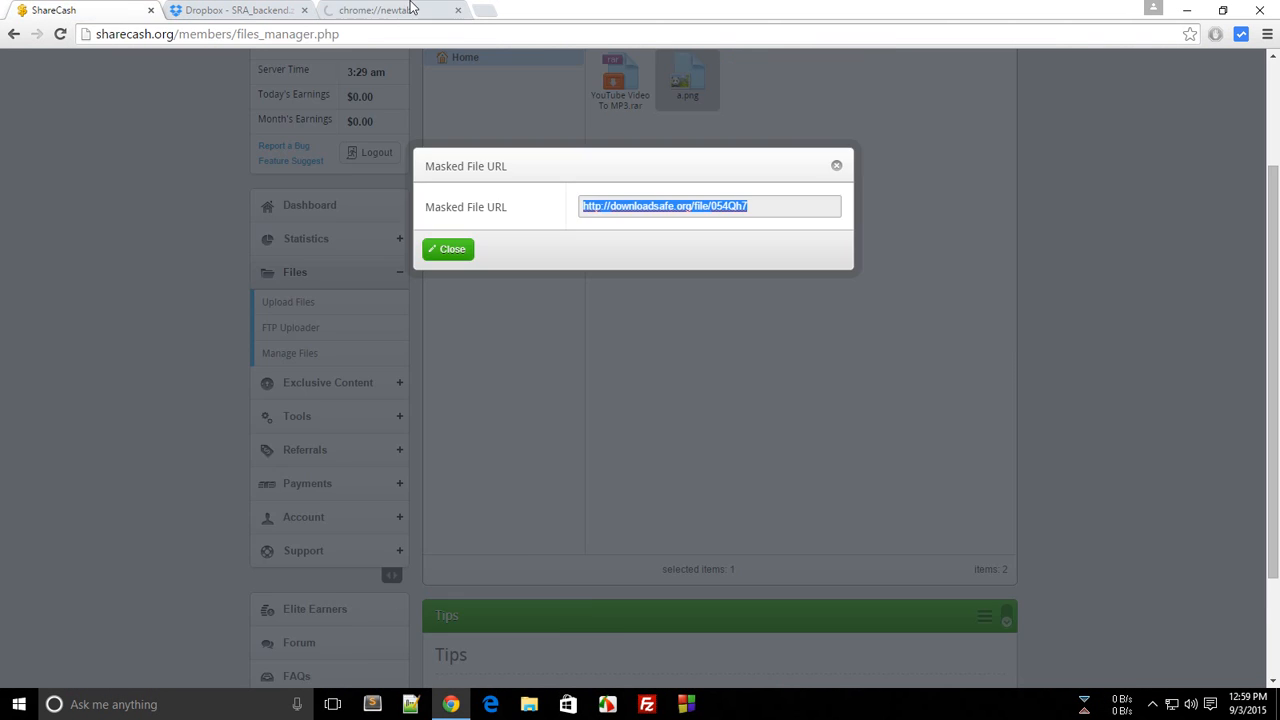
- Load the masked downloadsafe.org link in the new tab to reach a.png's download page
click(390, 10)
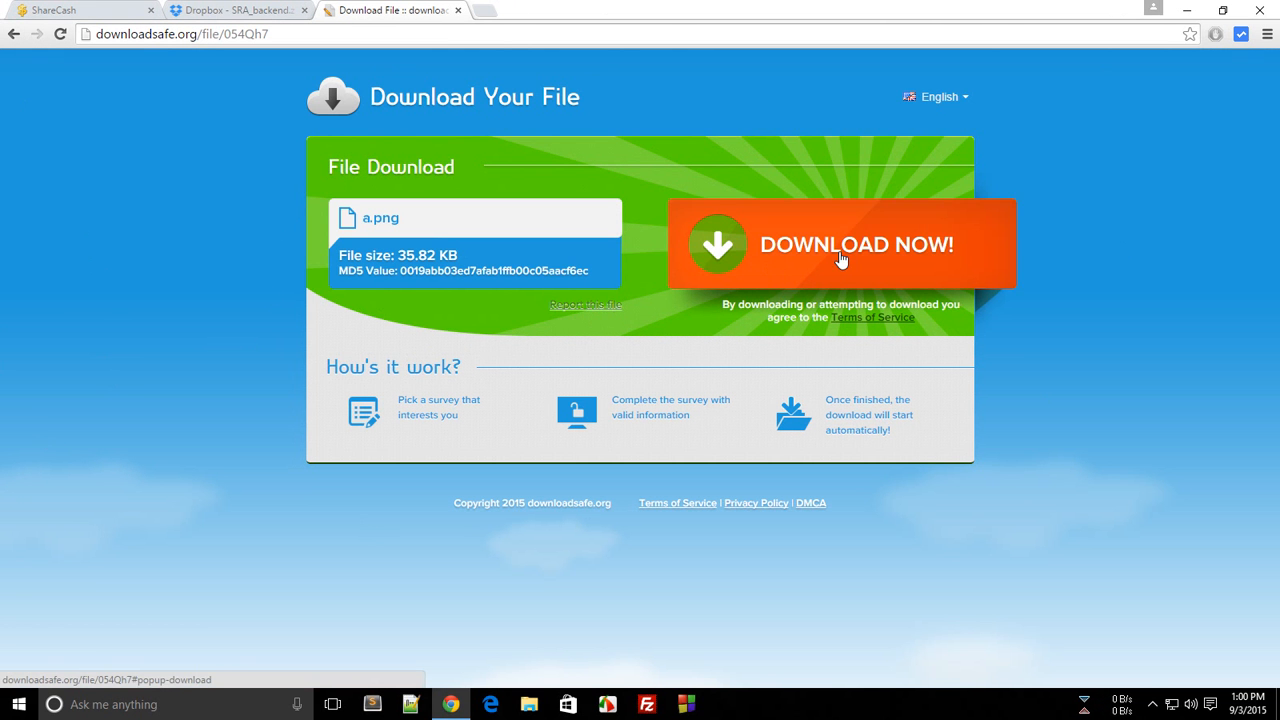
- Try DOWNLOAD NOW! for a.png, highlight the offer note, and return to the download tab
click(843, 244)
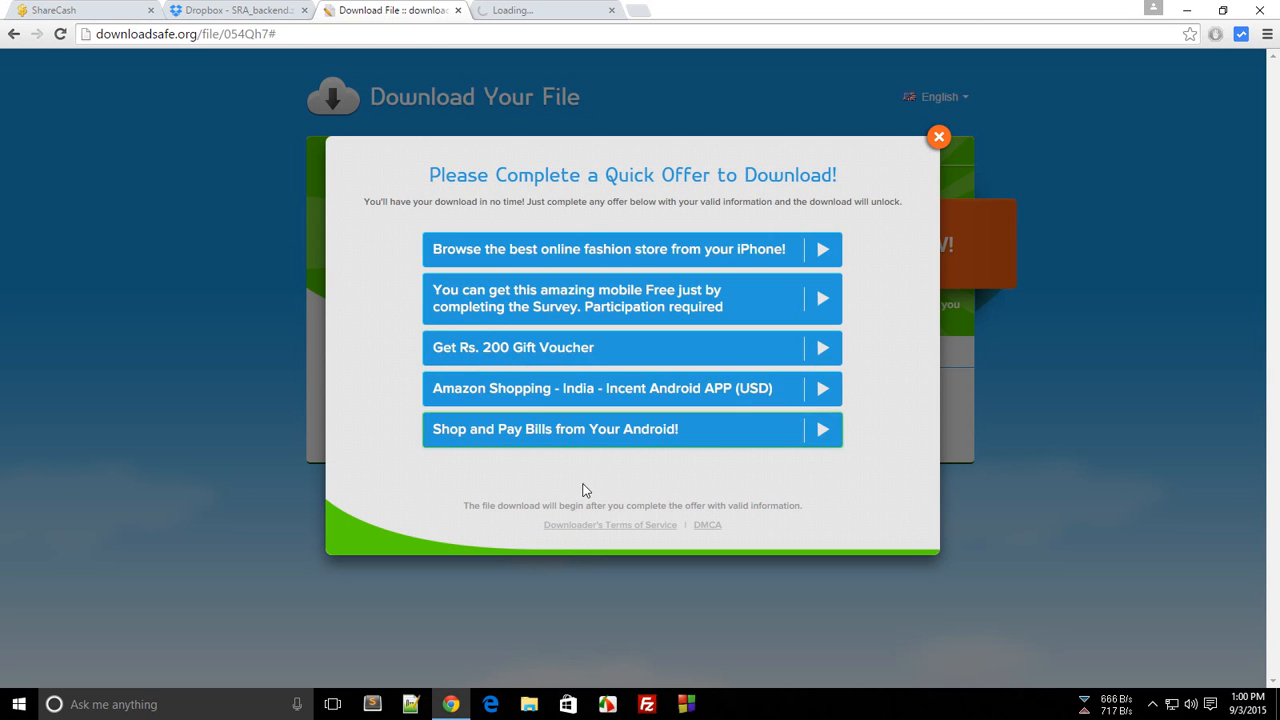
drag(463, 505, 802, 505)
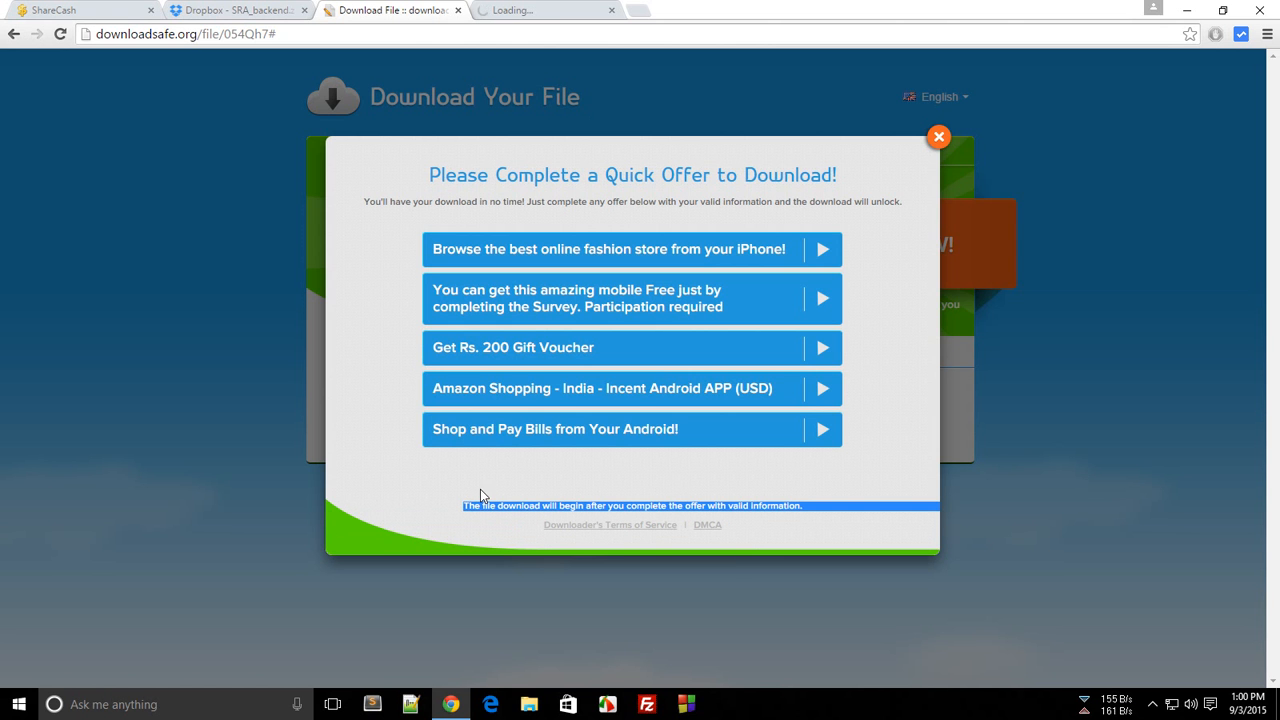
mouse_move(489, 492)
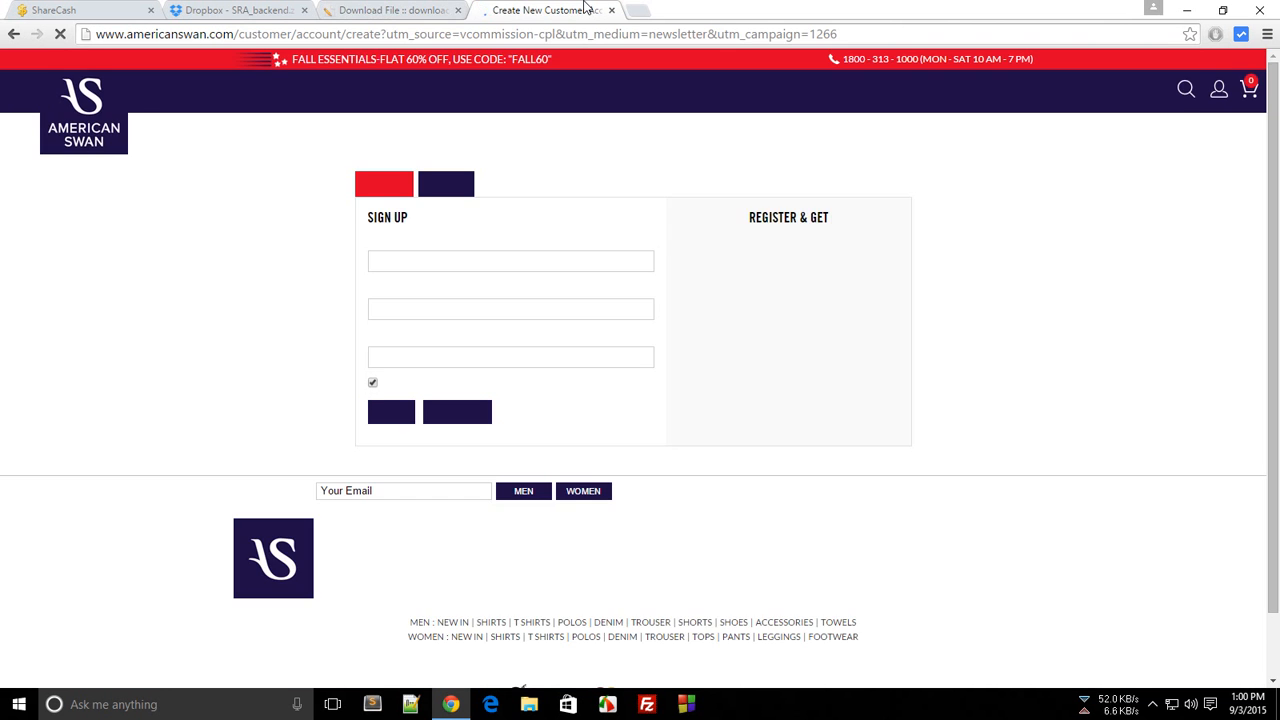
click(390, 10)
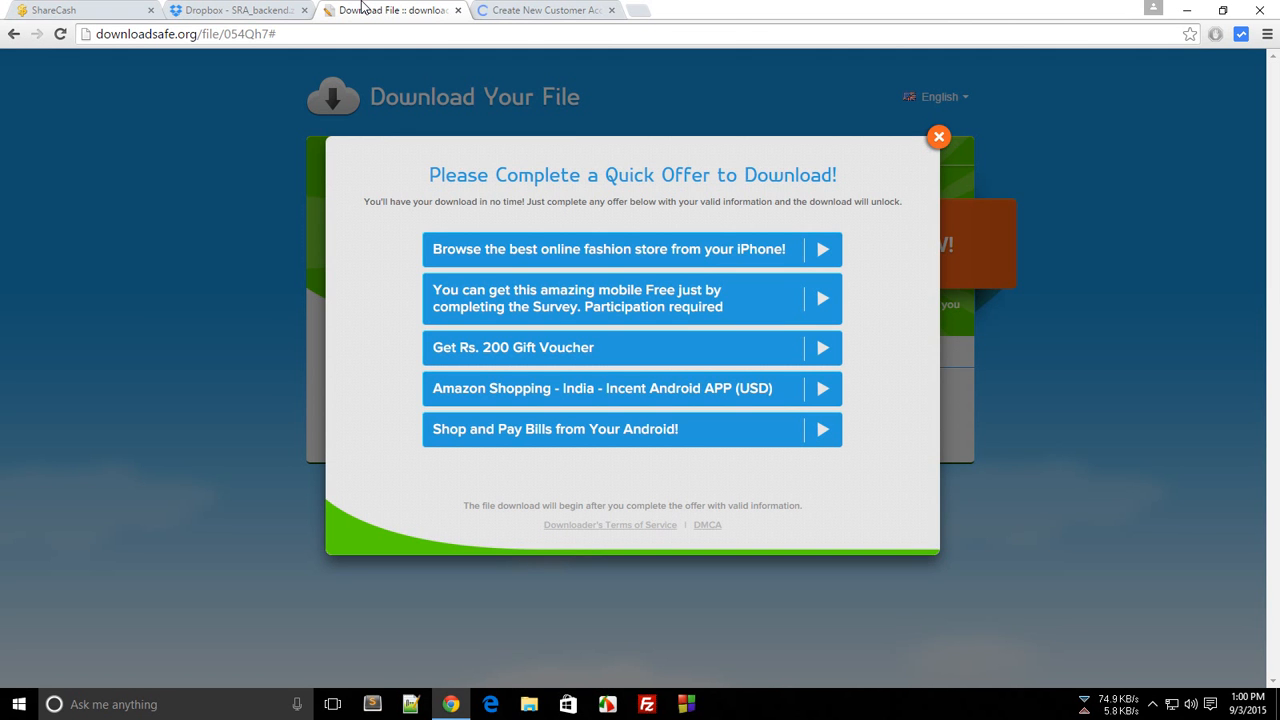